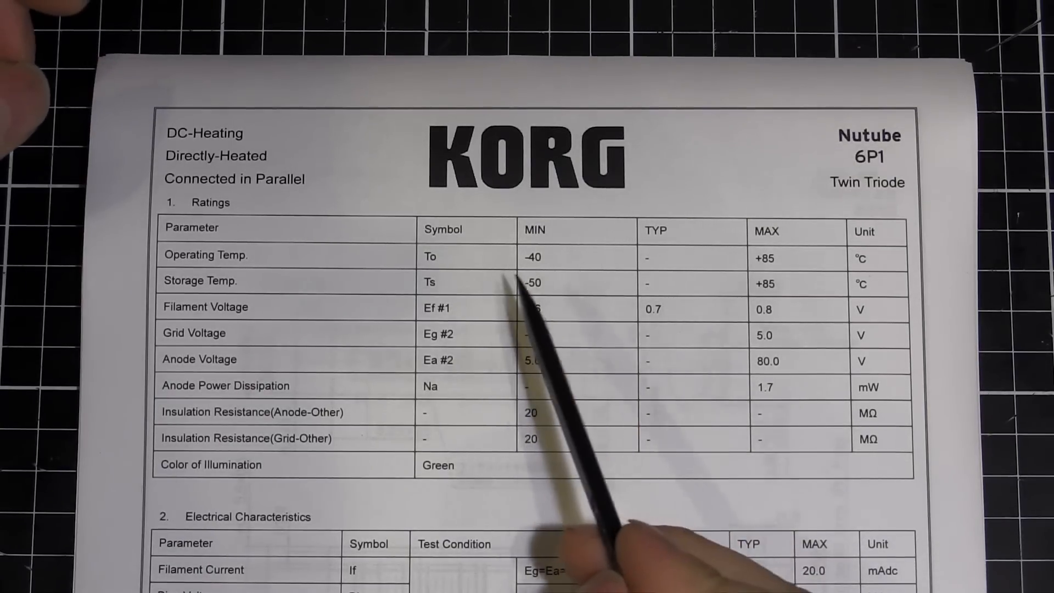
mouse_move(525, 322)
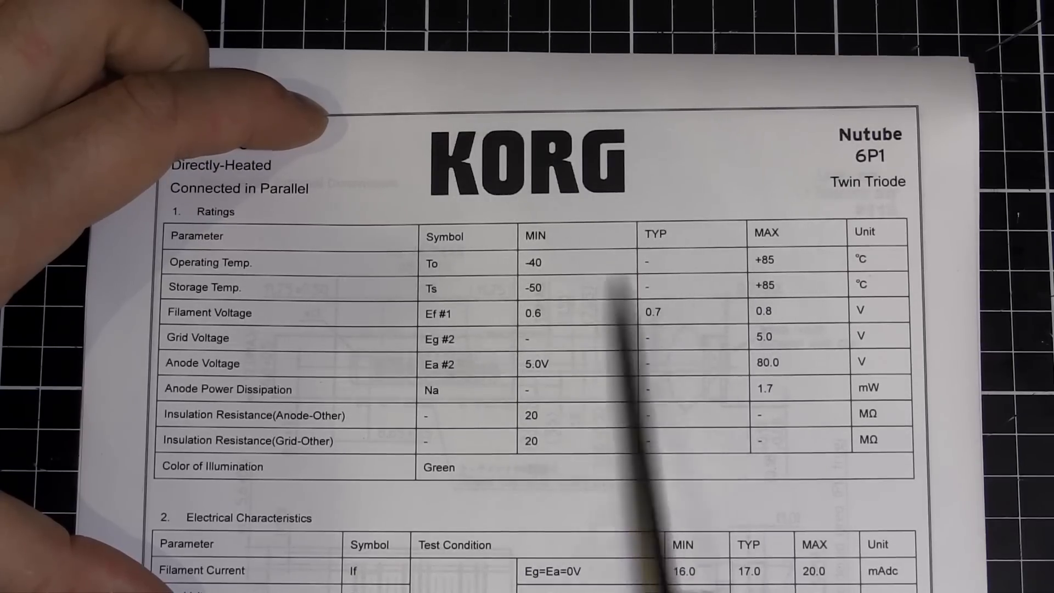
mouse_move(571, 303)
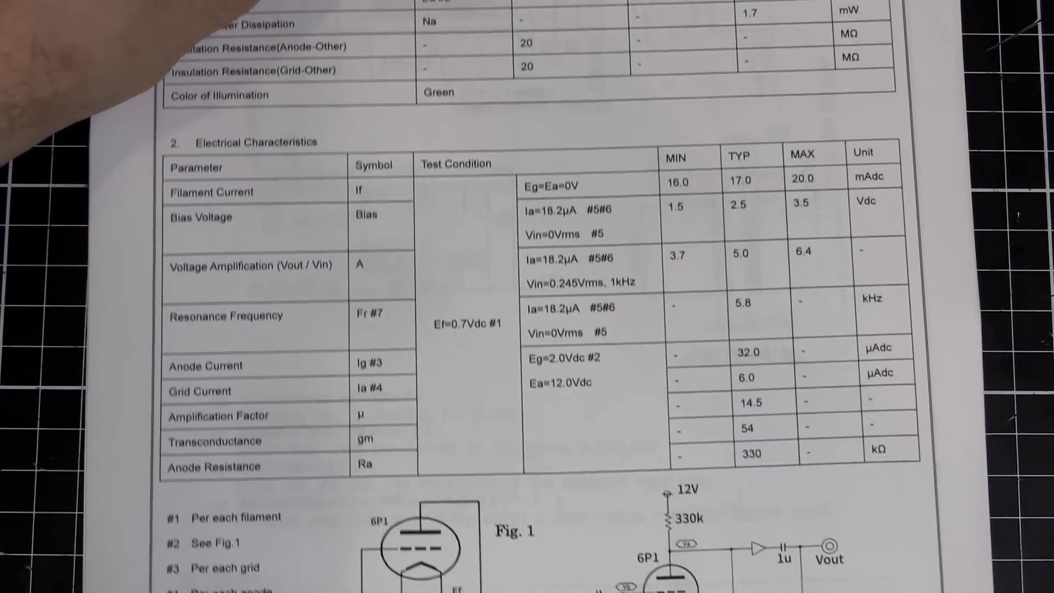
scroll(down, 3)
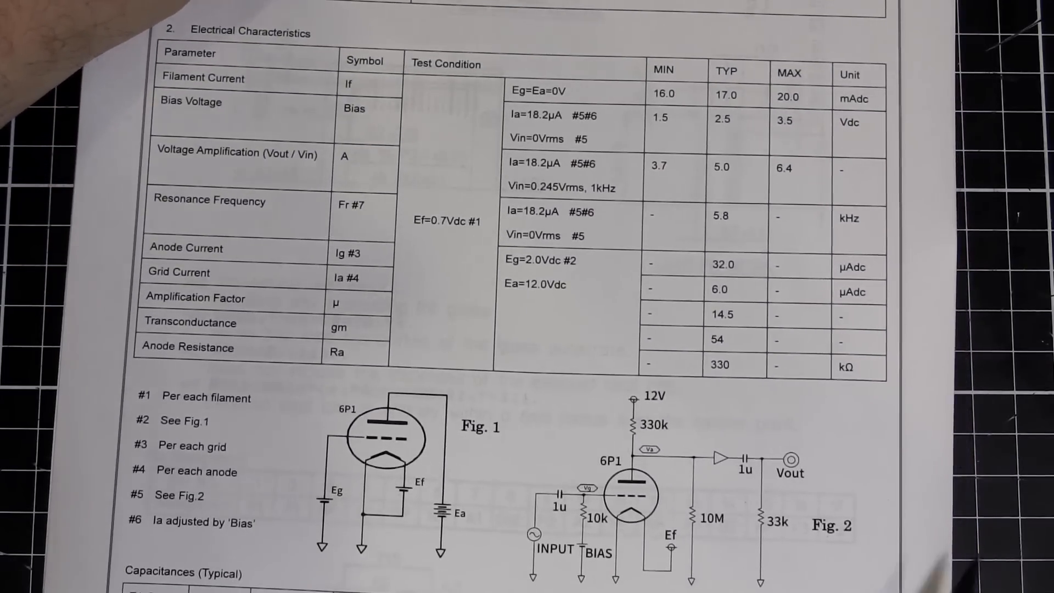